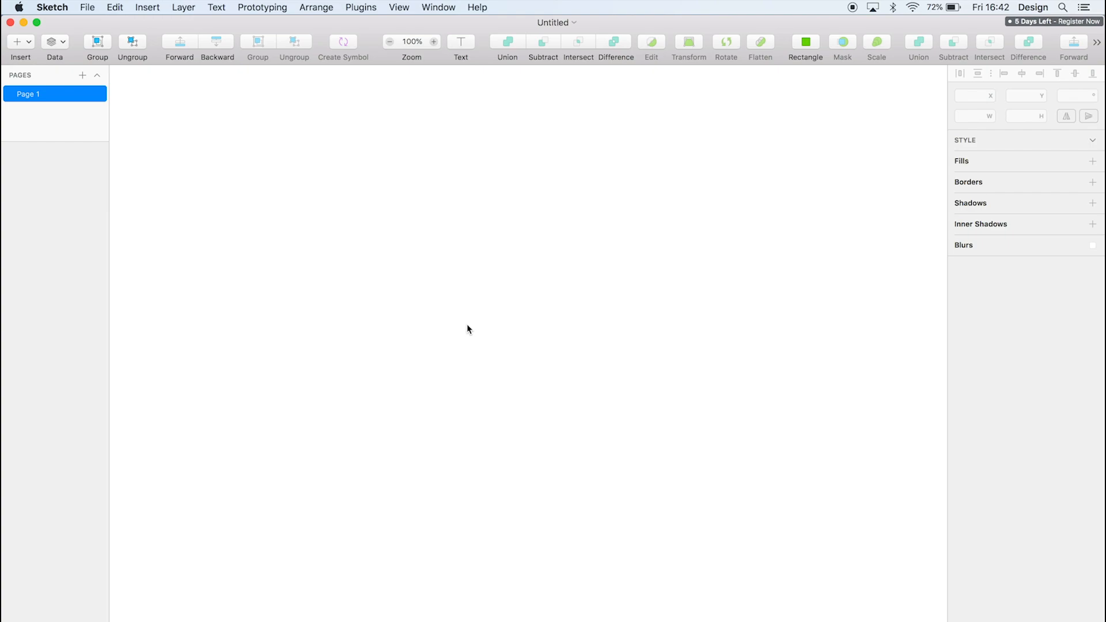
mouse_move(483, 277)
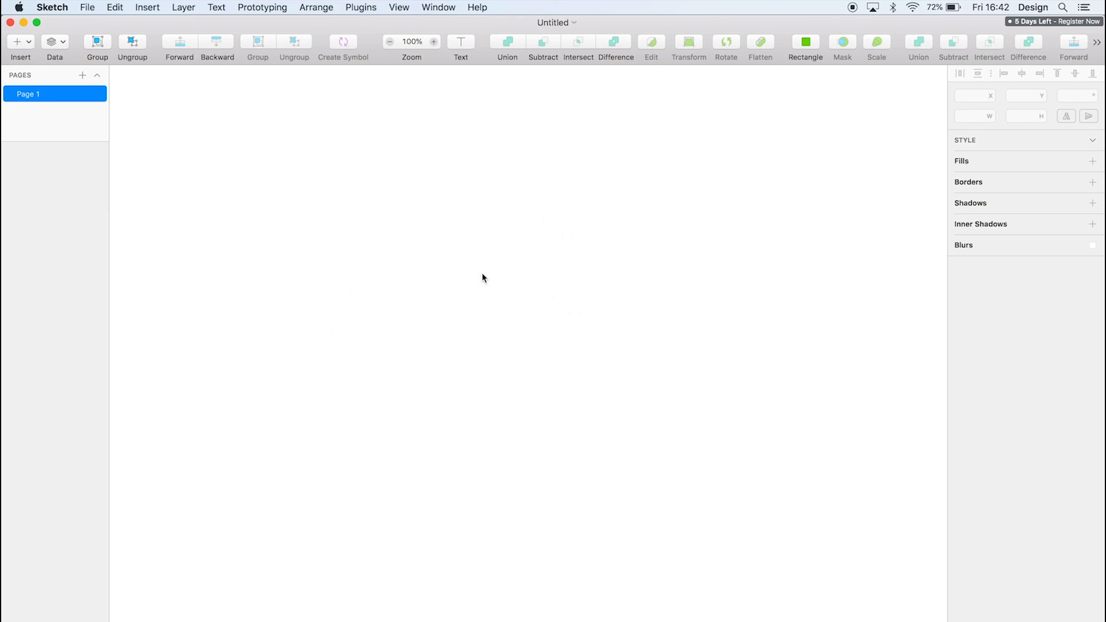
Step: Open Sketch's Insert menu over the empty page
click(147, 7)
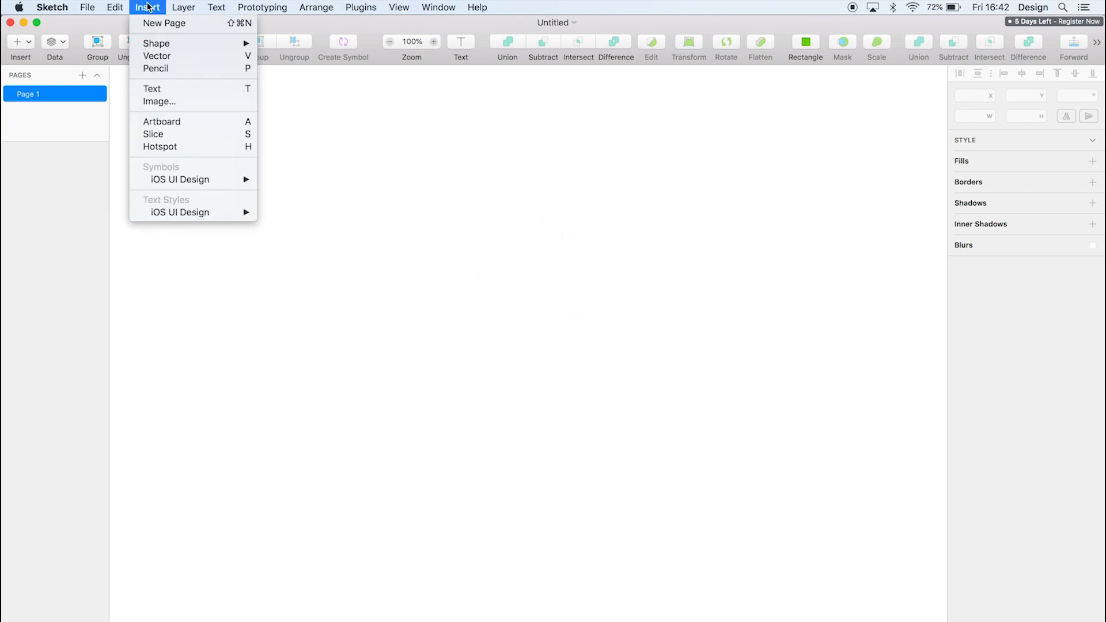
Step: Insert an artboard and resize it to 1440 × 1024 pixels, then deselect it
click(162, 122)
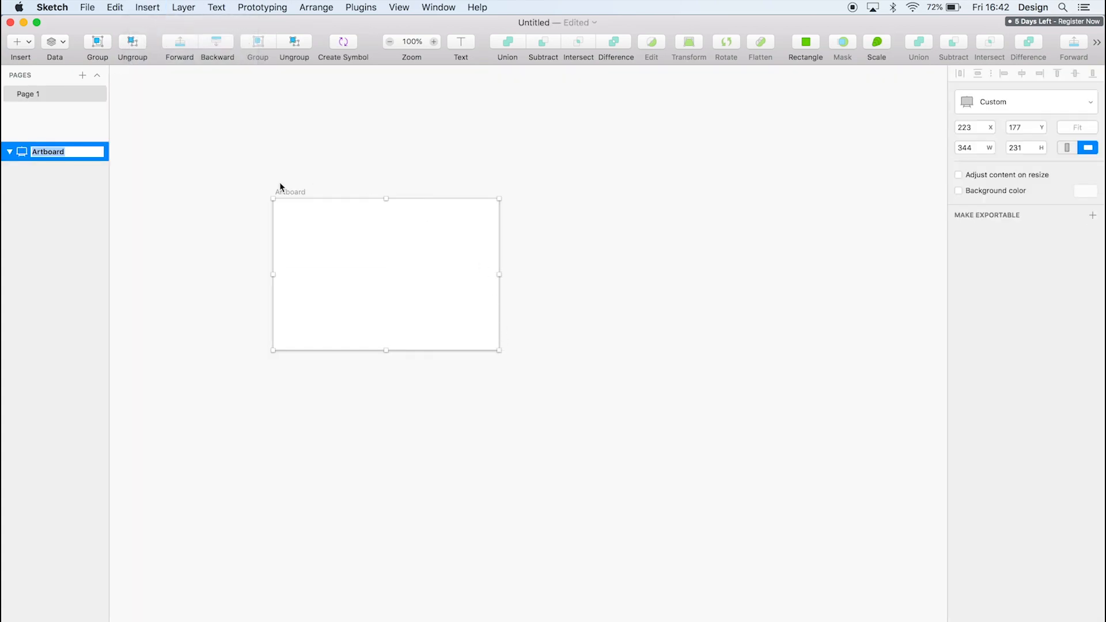
click(970, 147)
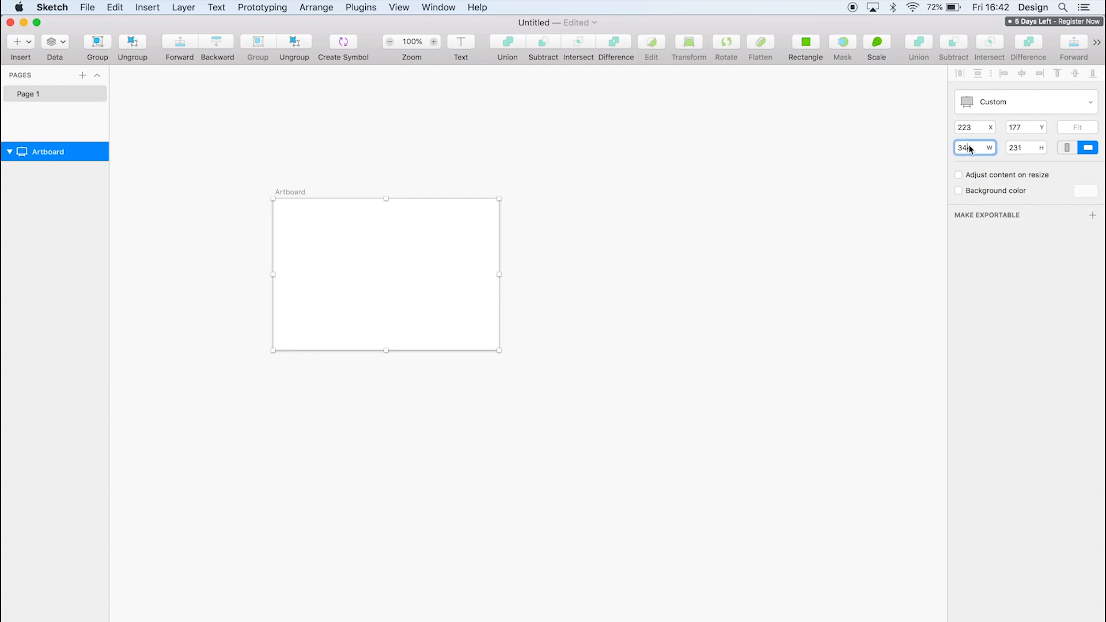
text(1440)
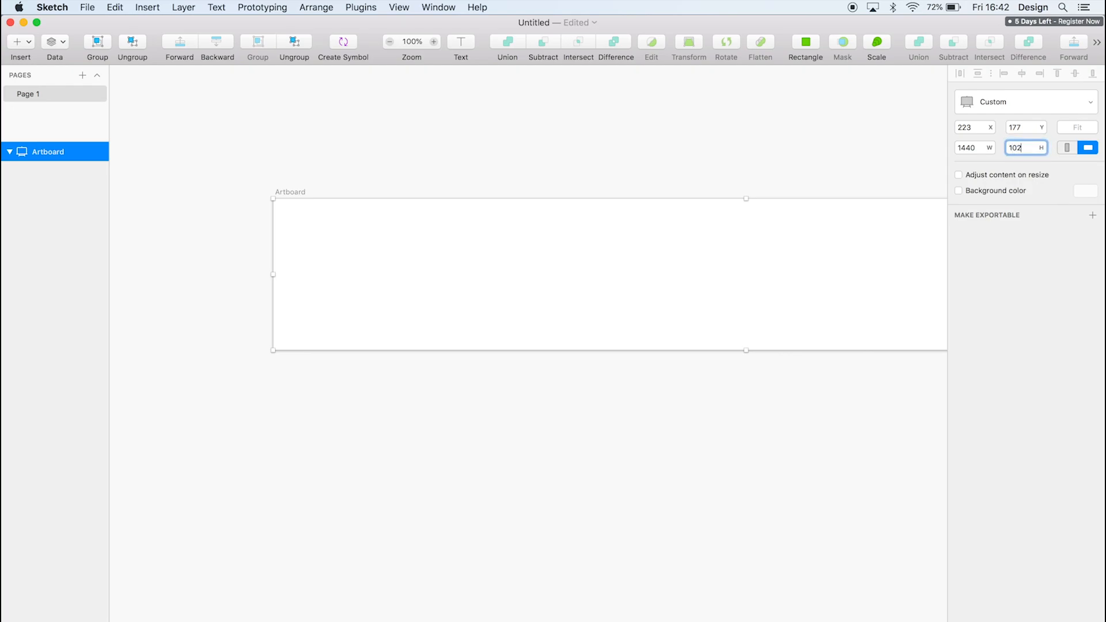
text(1024)
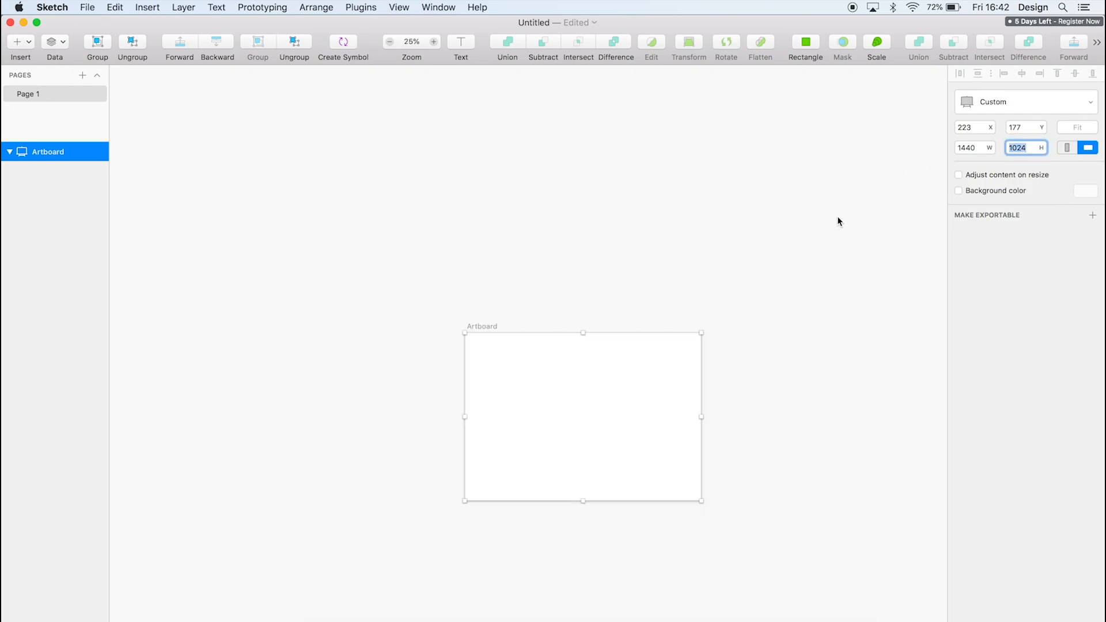
click(433, 41)
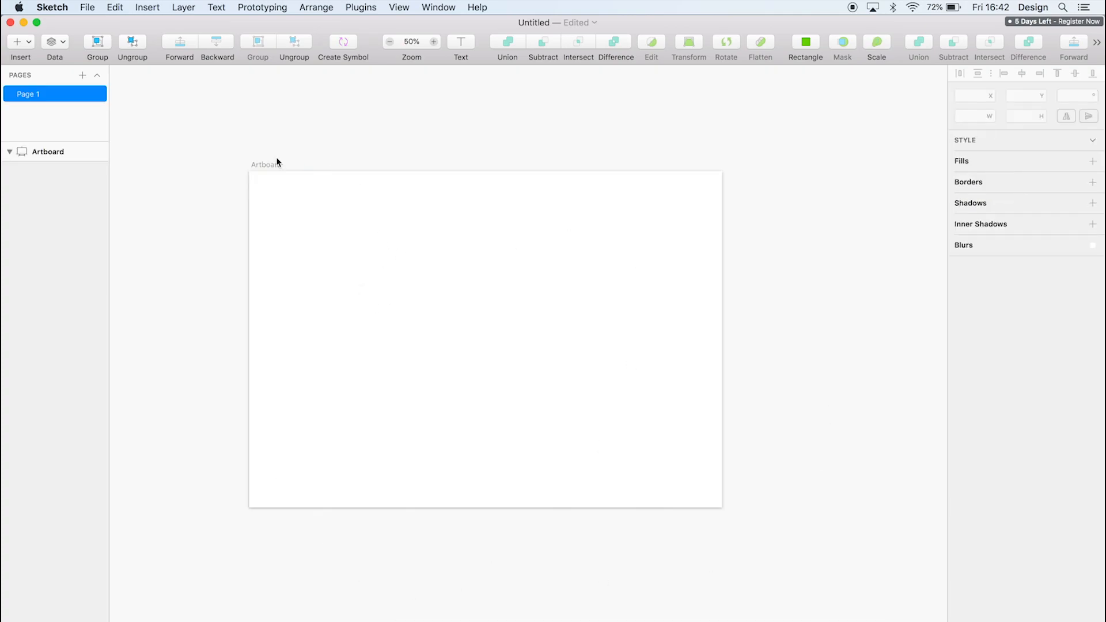
Step: Reselect the 1440 × 1024 artboard and open the View menu's canvas options
click(266, 164)
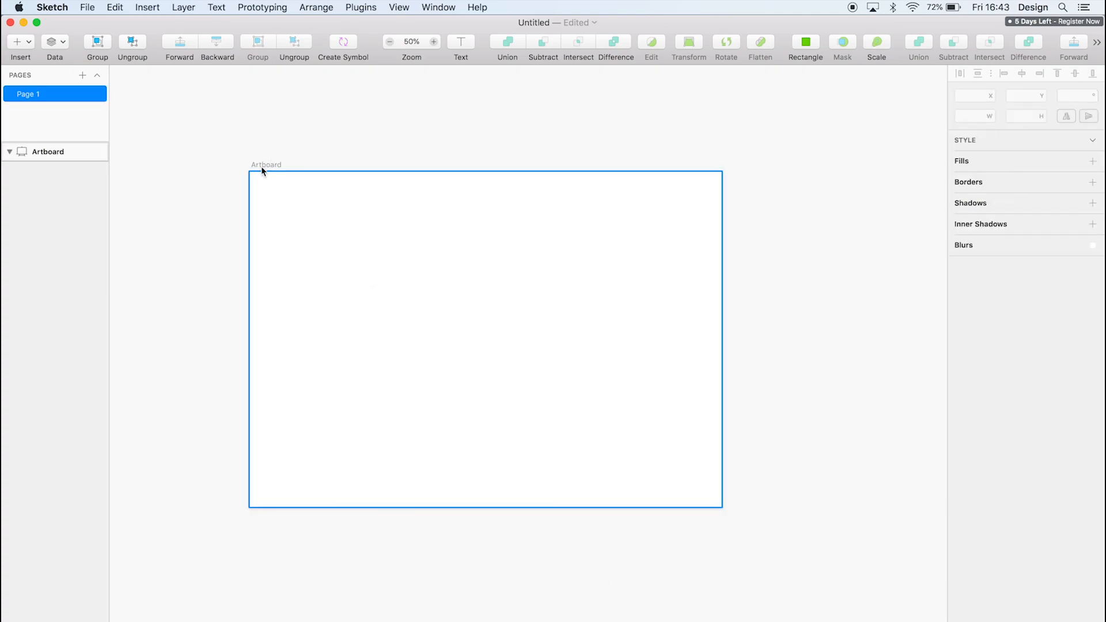
click(48, 151)
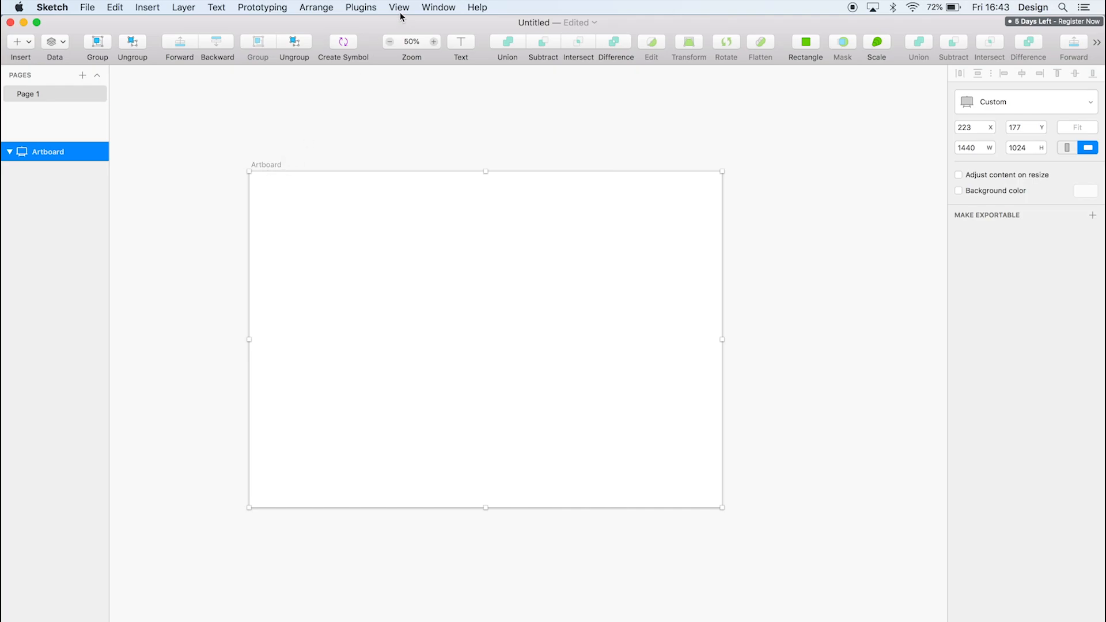
click(398, 7)
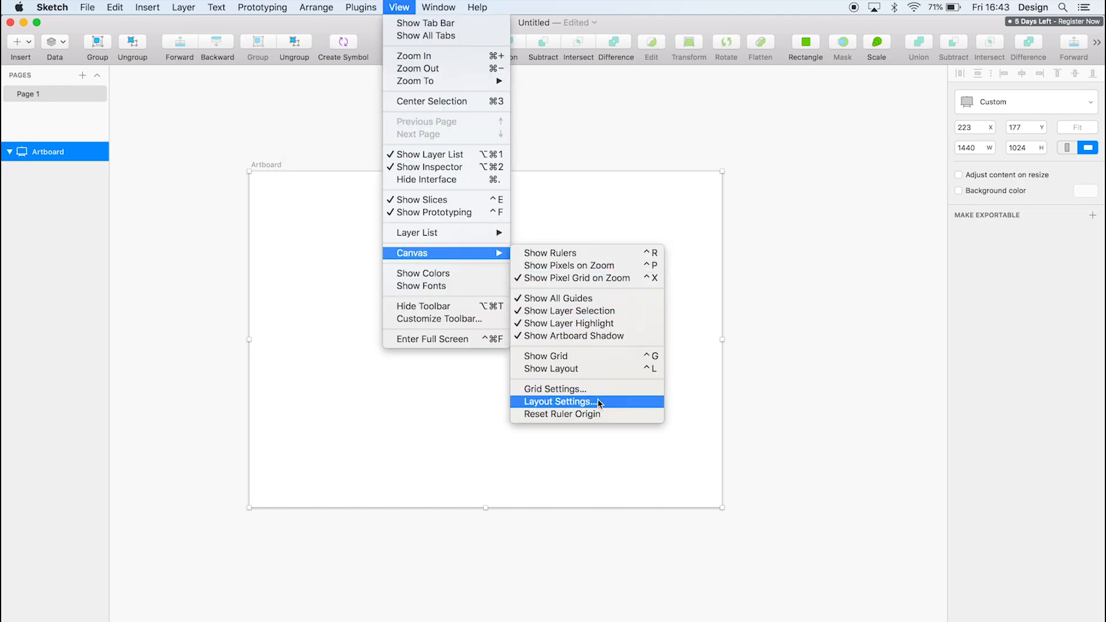
mouse_move(575, 369)
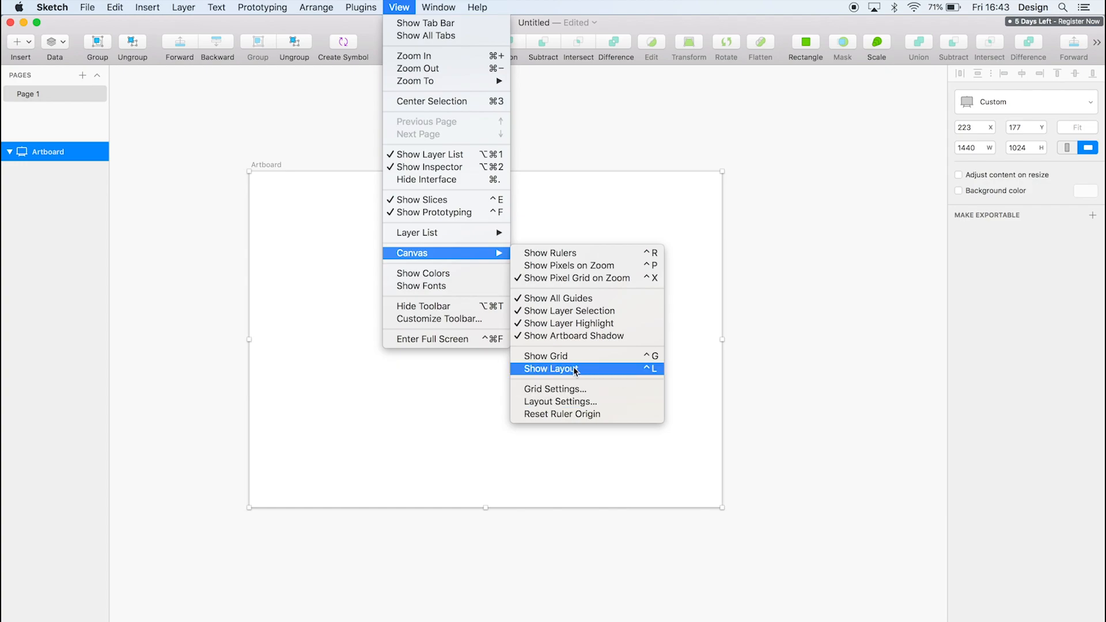
mouse_move(647, 374)
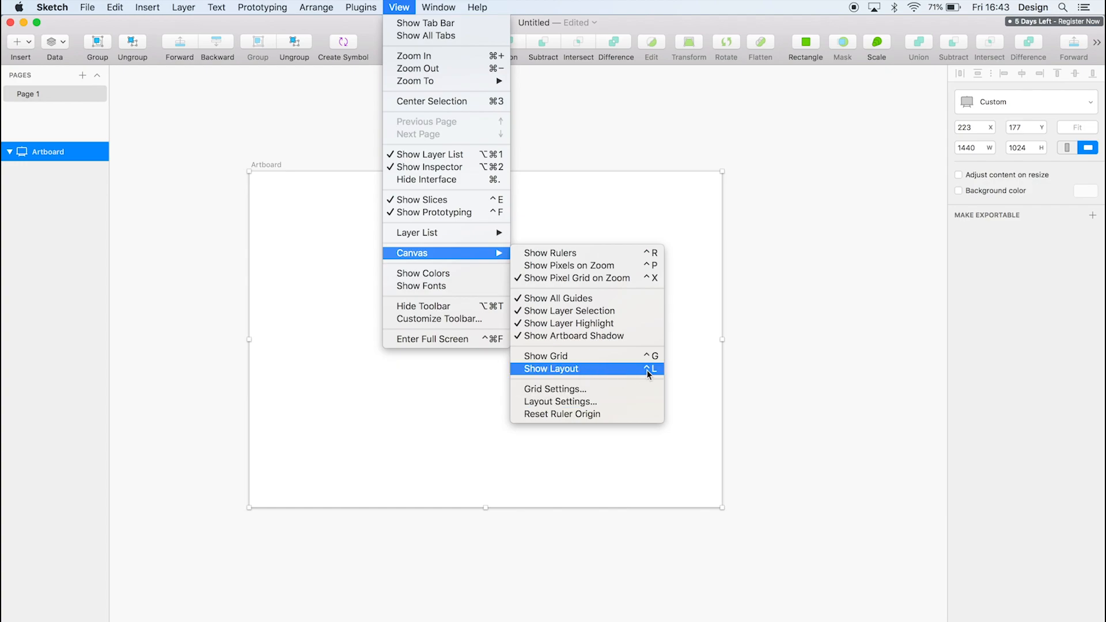
mouse_move(585, 405)
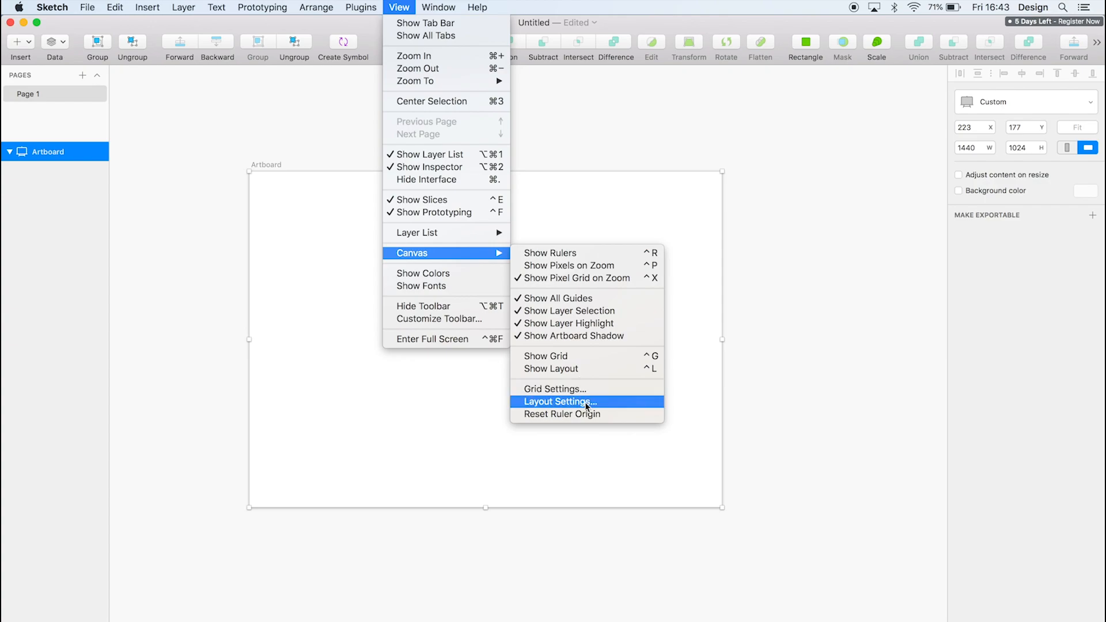
Step: Give the layout grid 1170px total width and 135px offset, with gutter on outside off
click(560, 401)
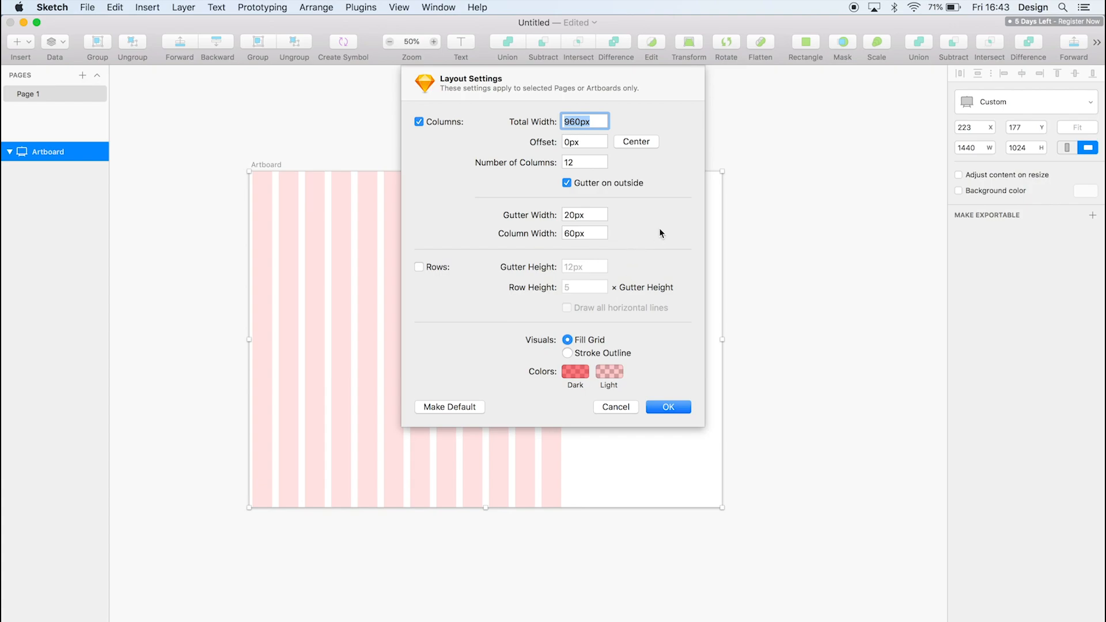
mouse_move(593, 277)
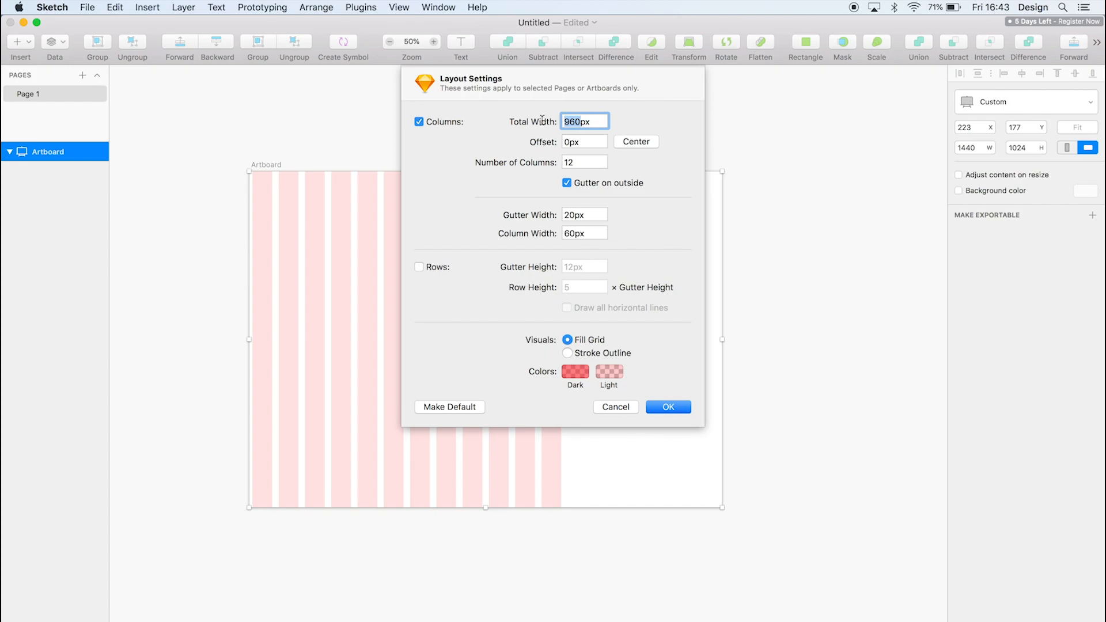
text(1170px)
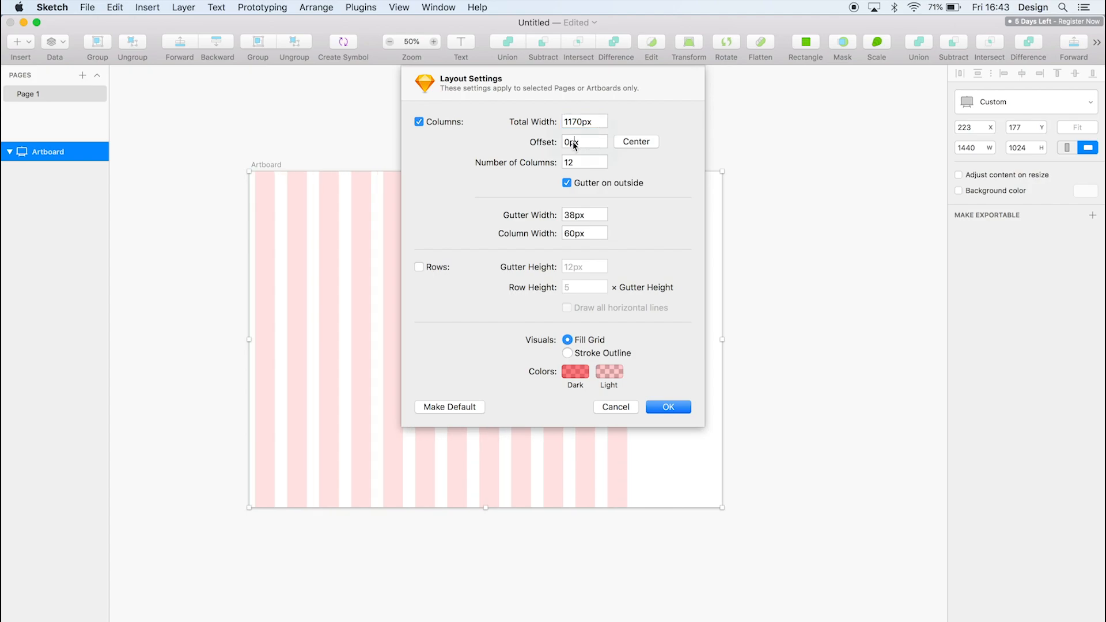
click(584, 141)
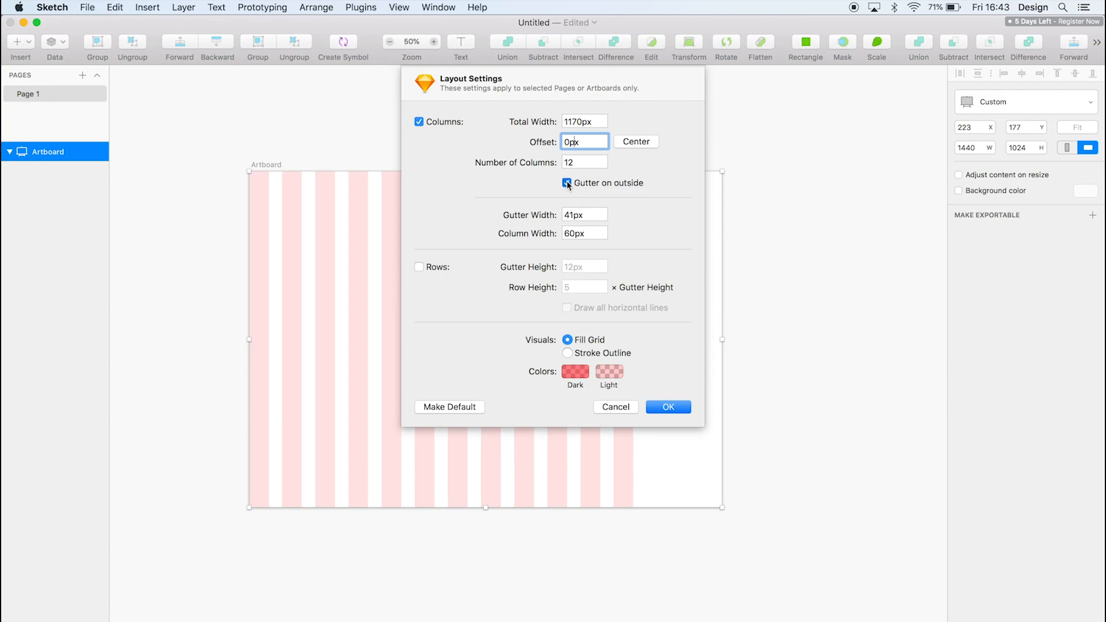
click(566, 183)
text(135)
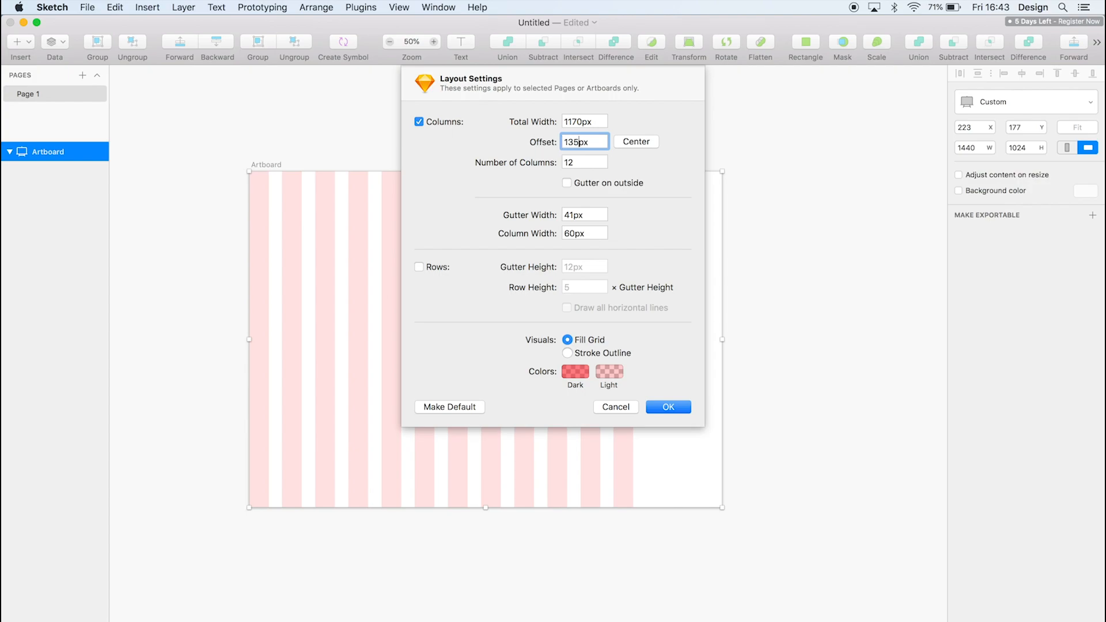
Step: Set the layout grid's gutter width to 30px and column width to 70px
click(582, 162)
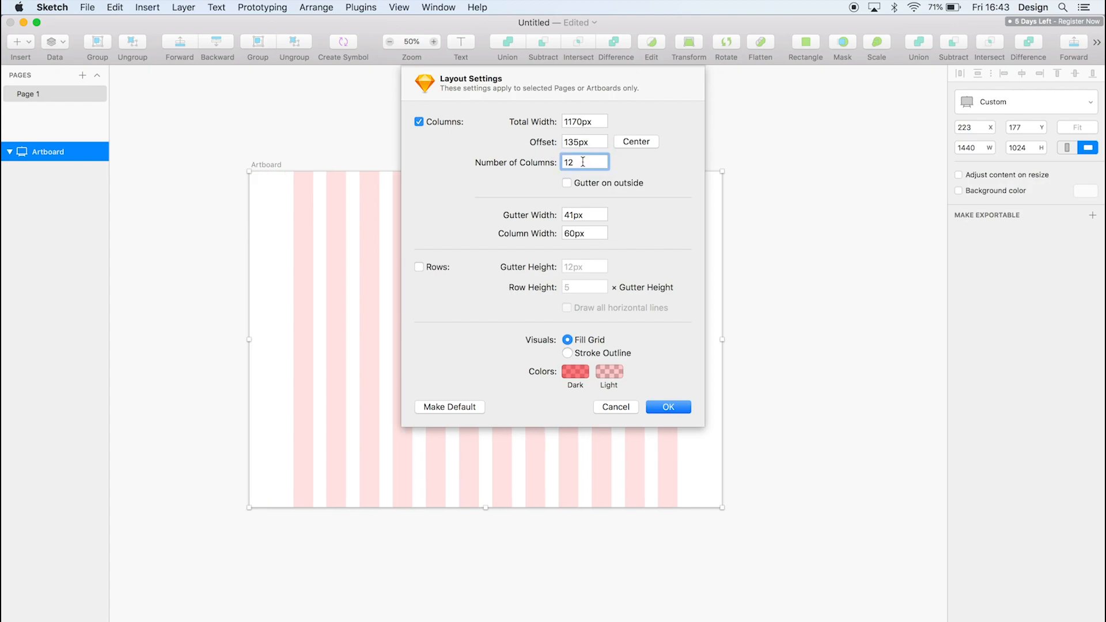
click(584, 214)
text(30)
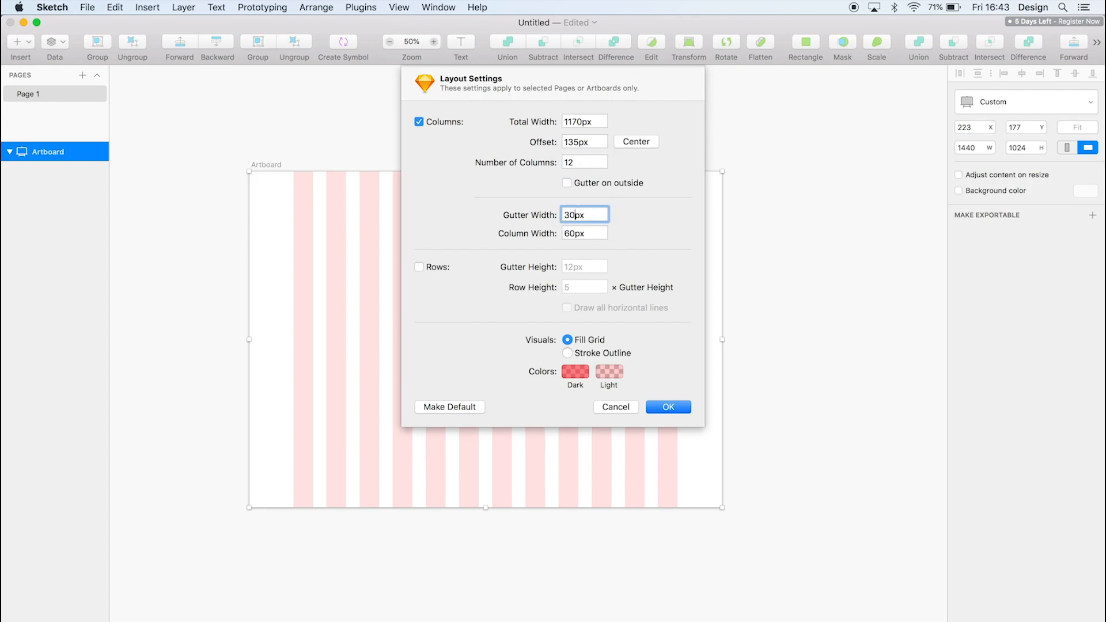
text(70px)
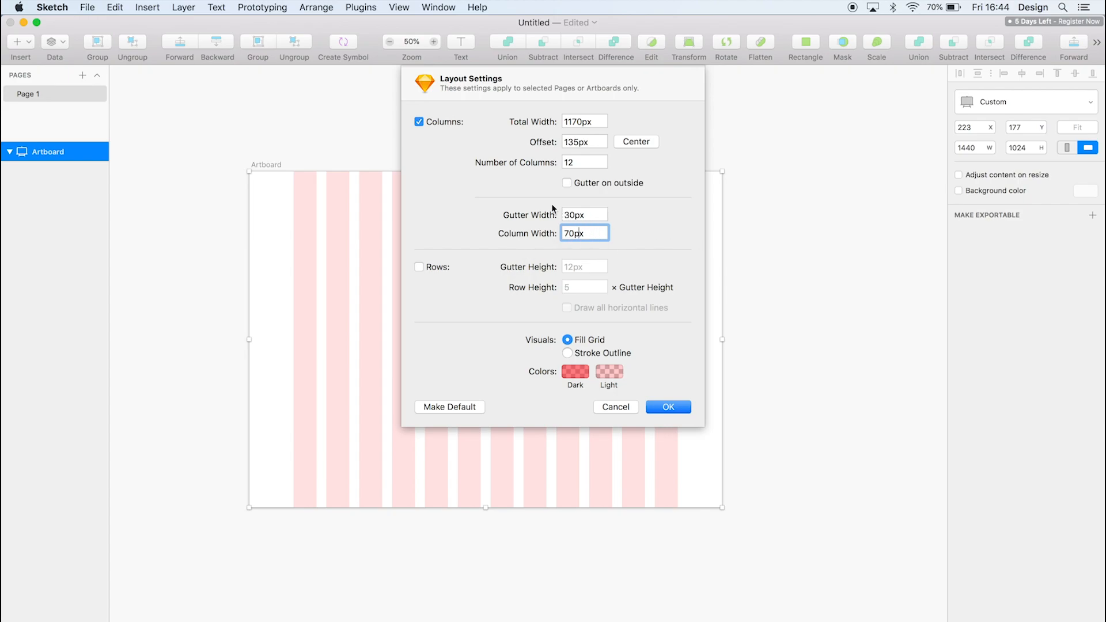
mouse_move(306, 466)
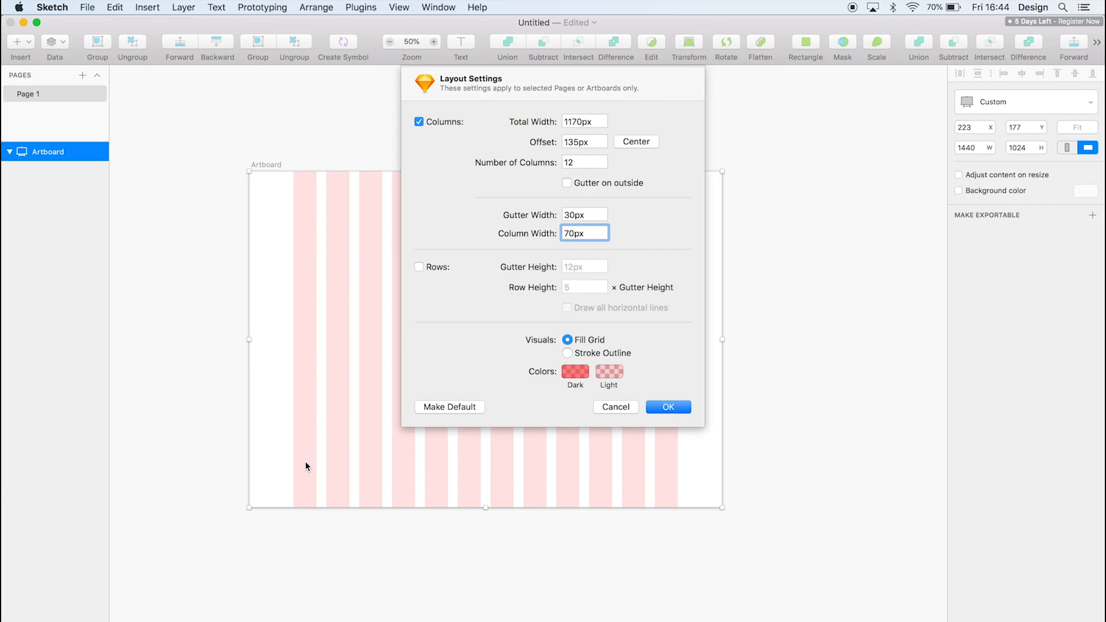
mouse_move(522, 239)
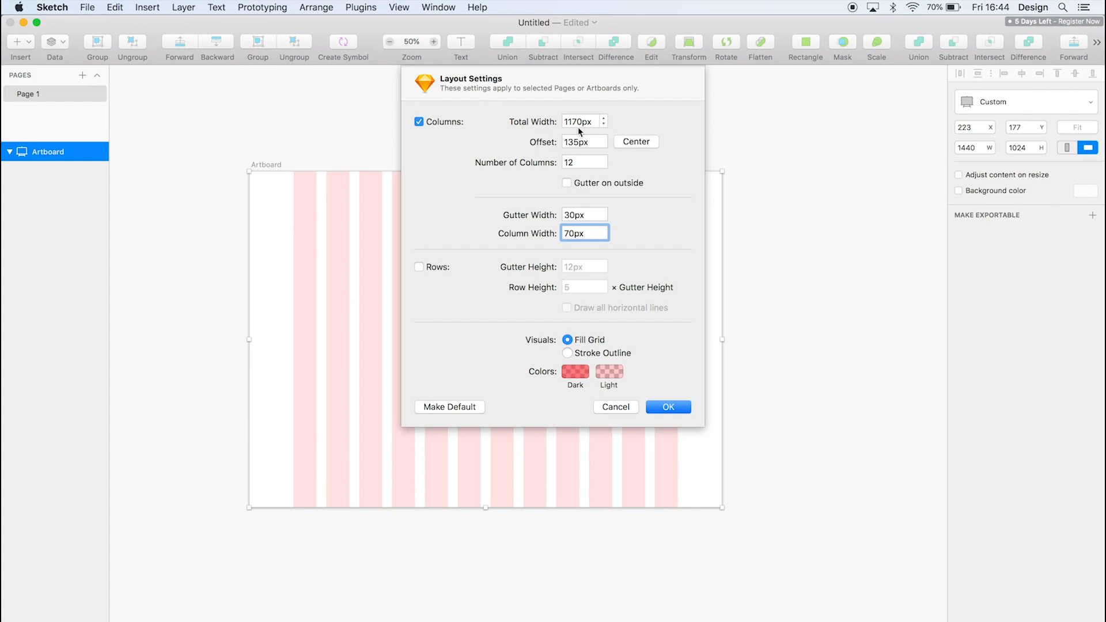
click(584, 121)
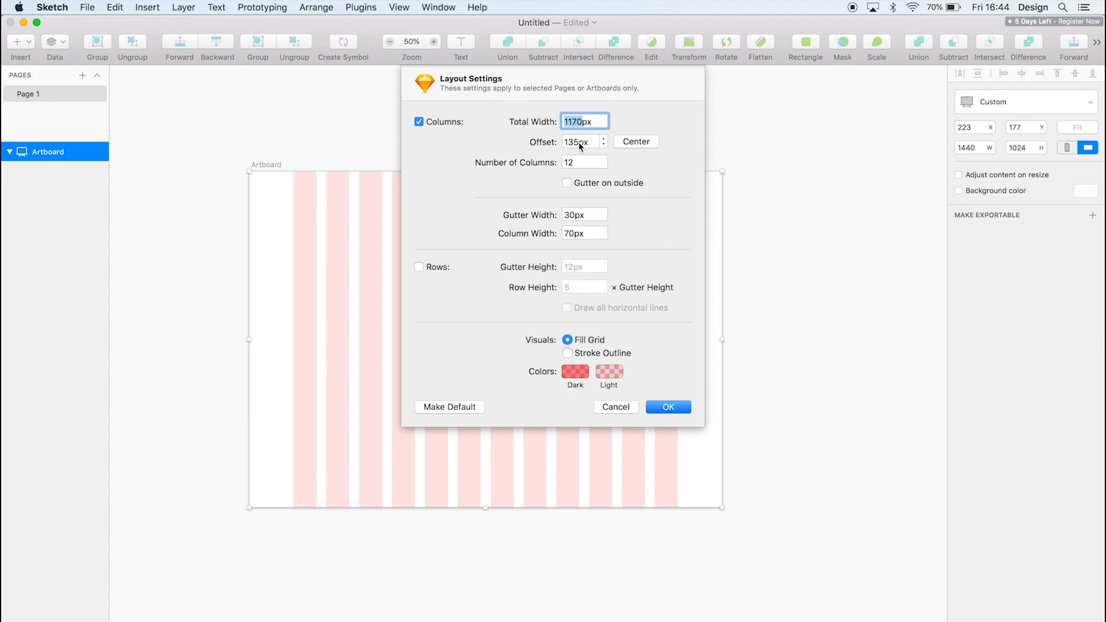
click(584, 141)
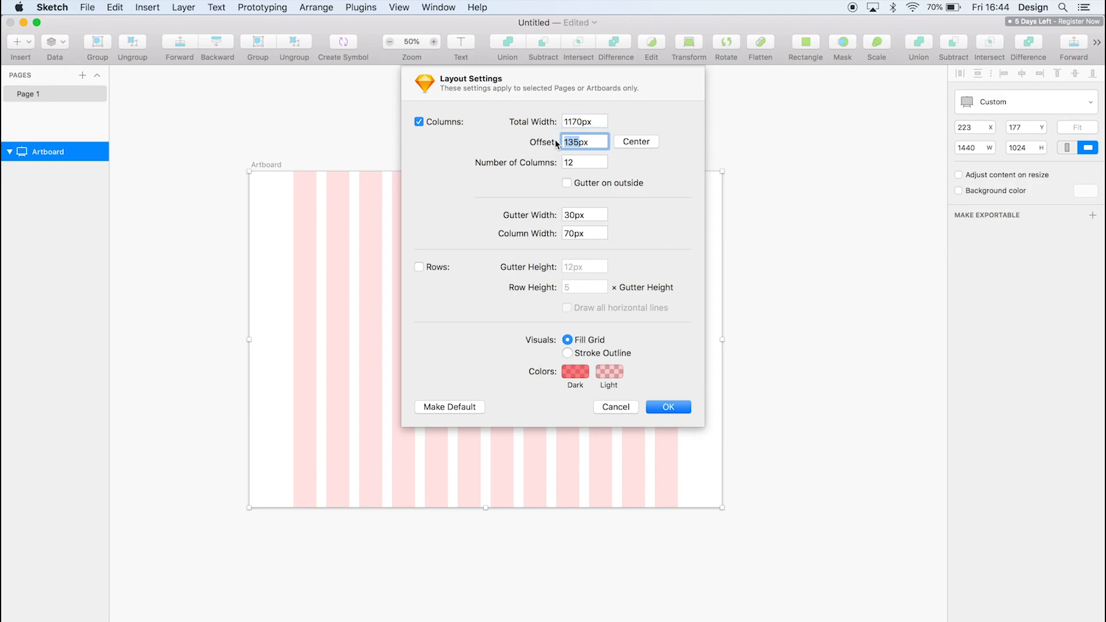
mouse_move(290, 344)
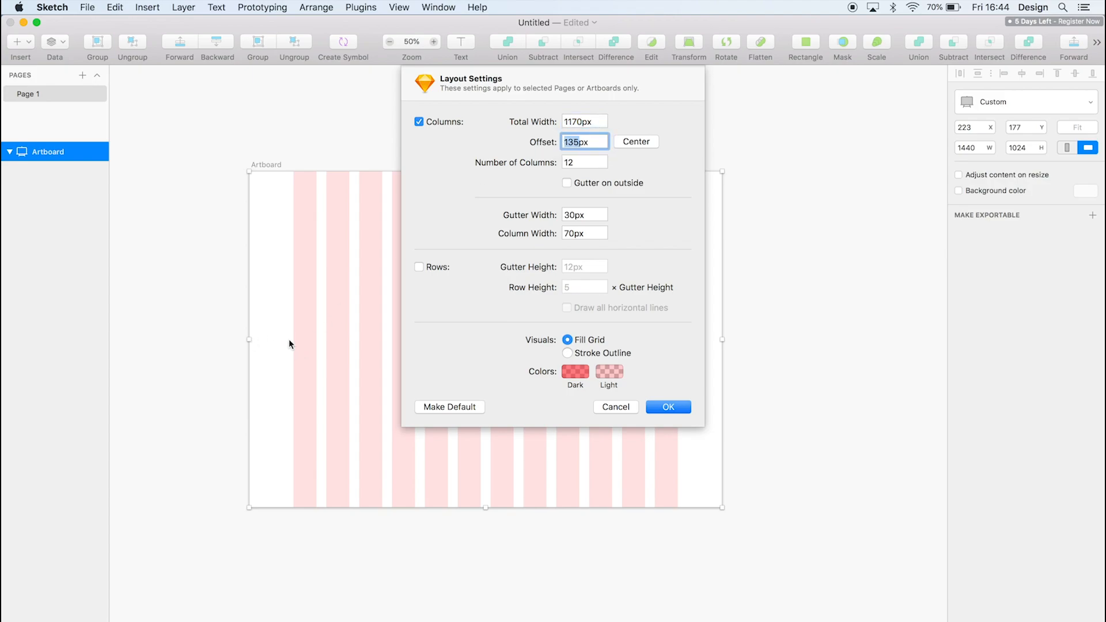
mouse_move(645, 457)
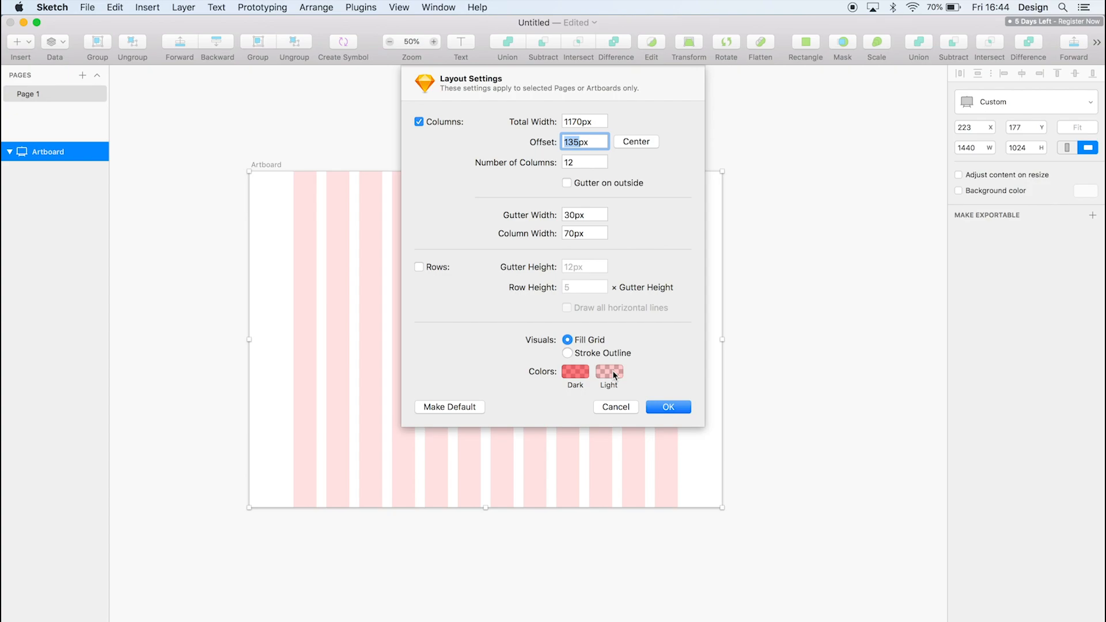
mouse_move(650, 390)
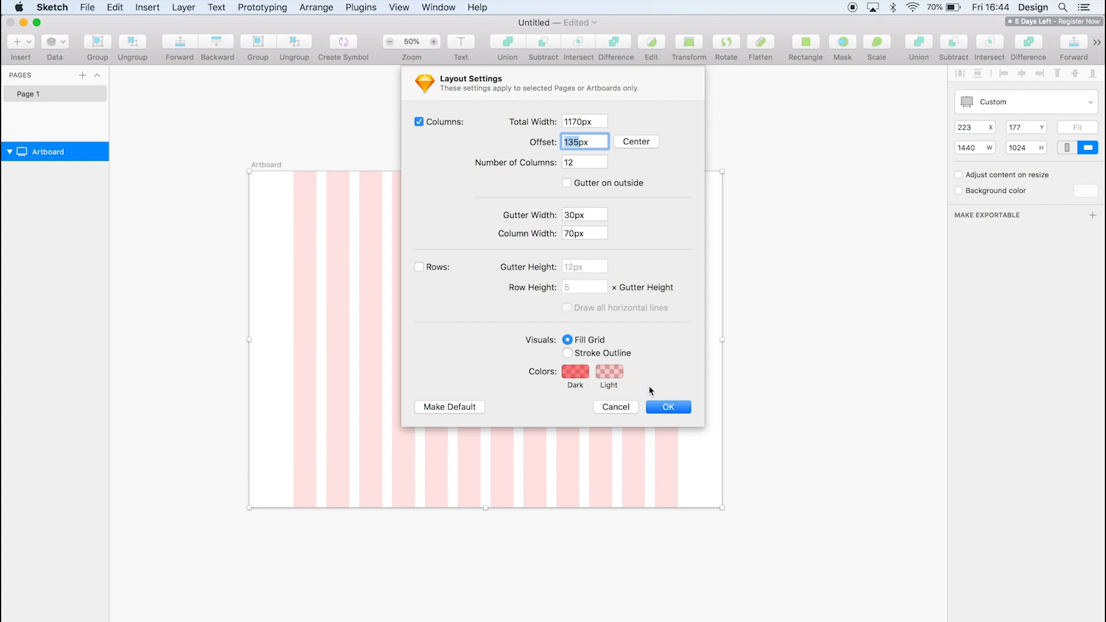